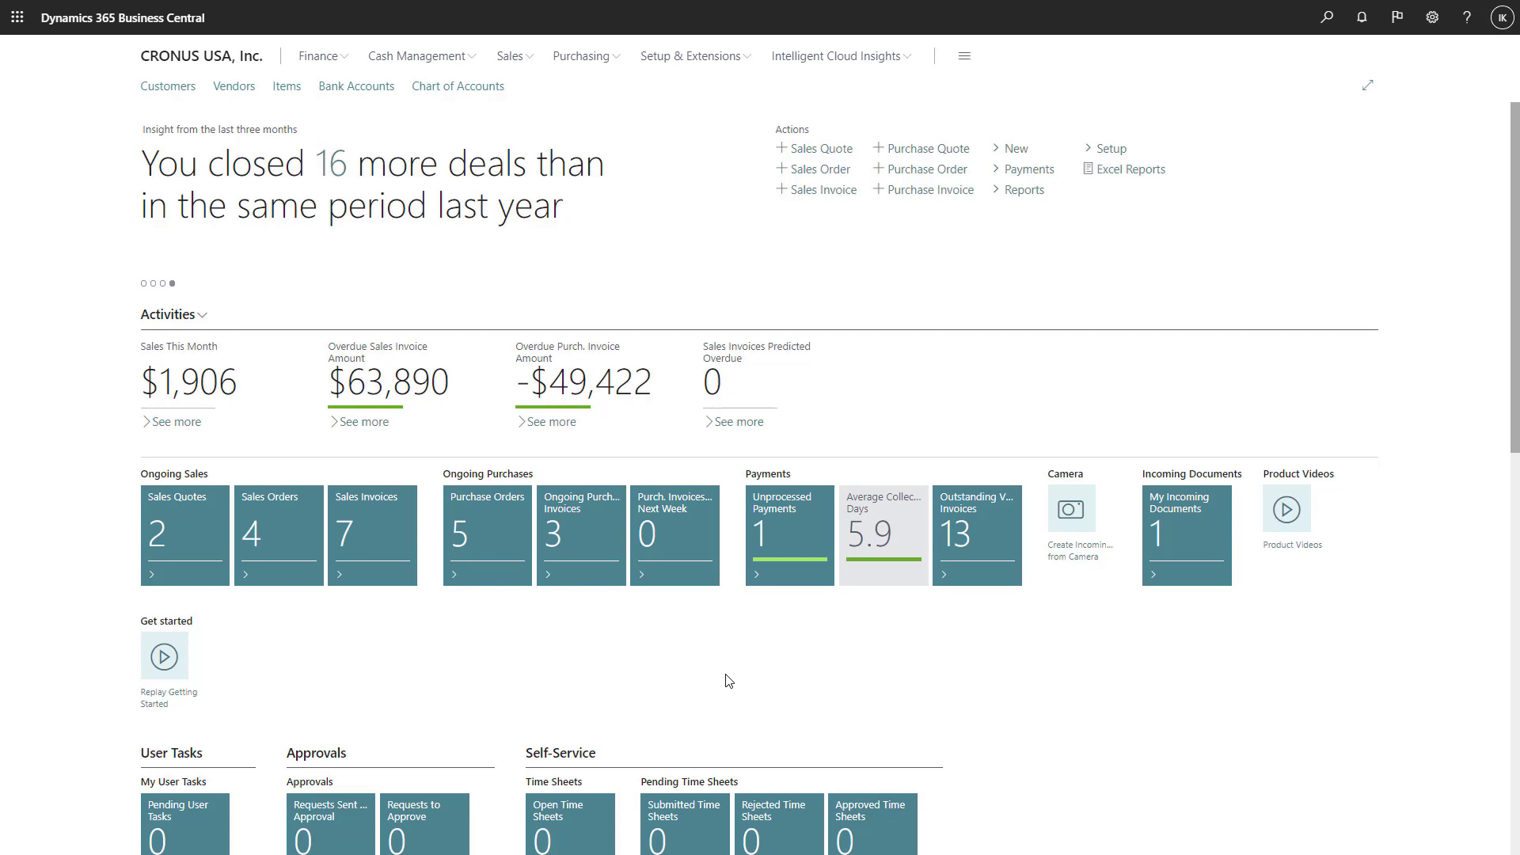
pyautogui.moveTo(293, 70)
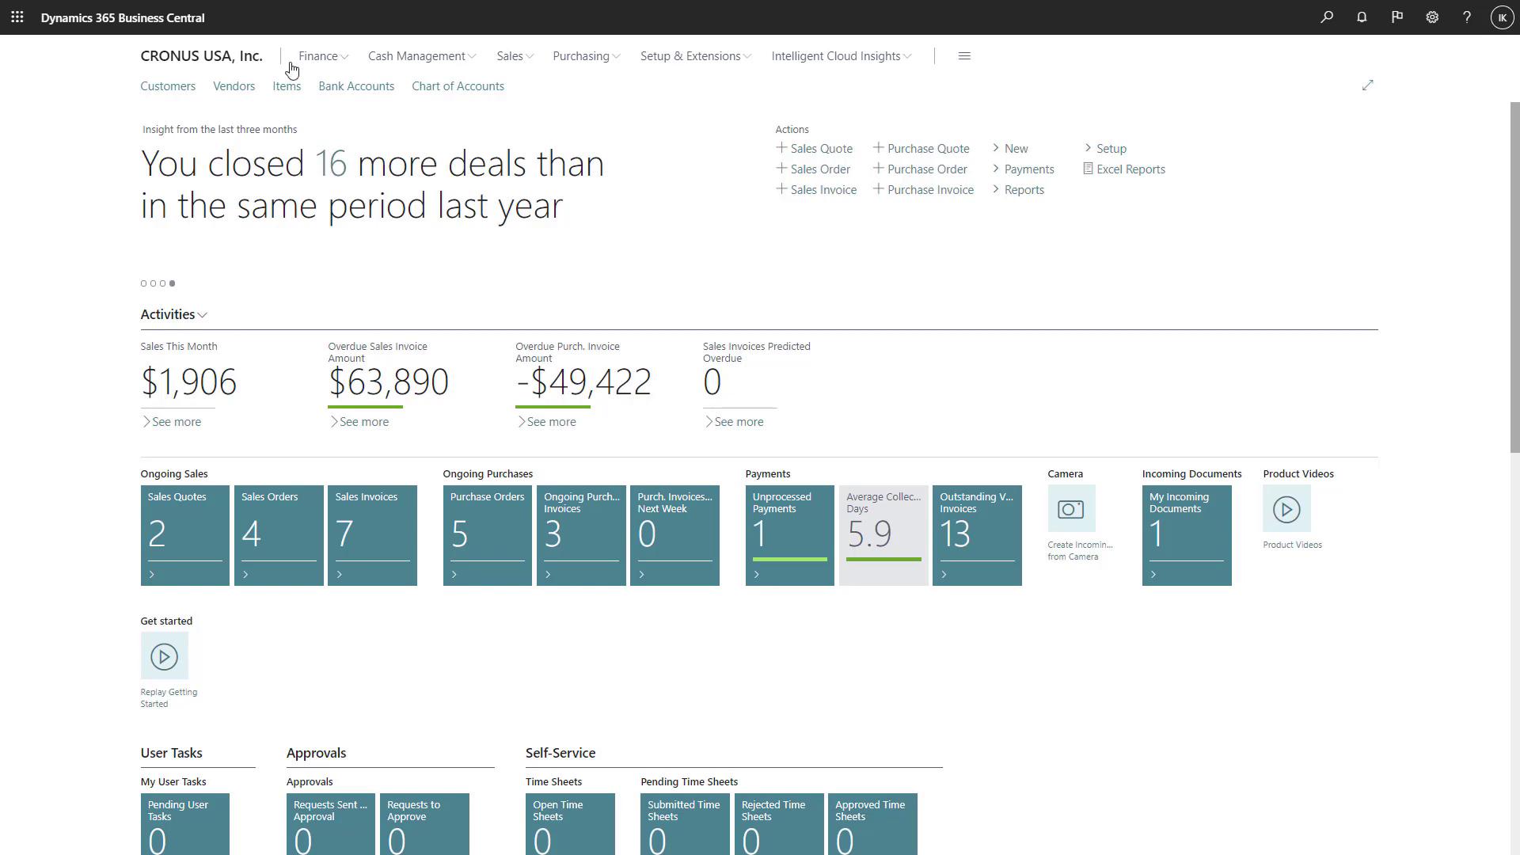
# Open General Journals from the Finance menu to list the DEFAULT and MONTHLY batches.
pyautogui.click(320, 55)
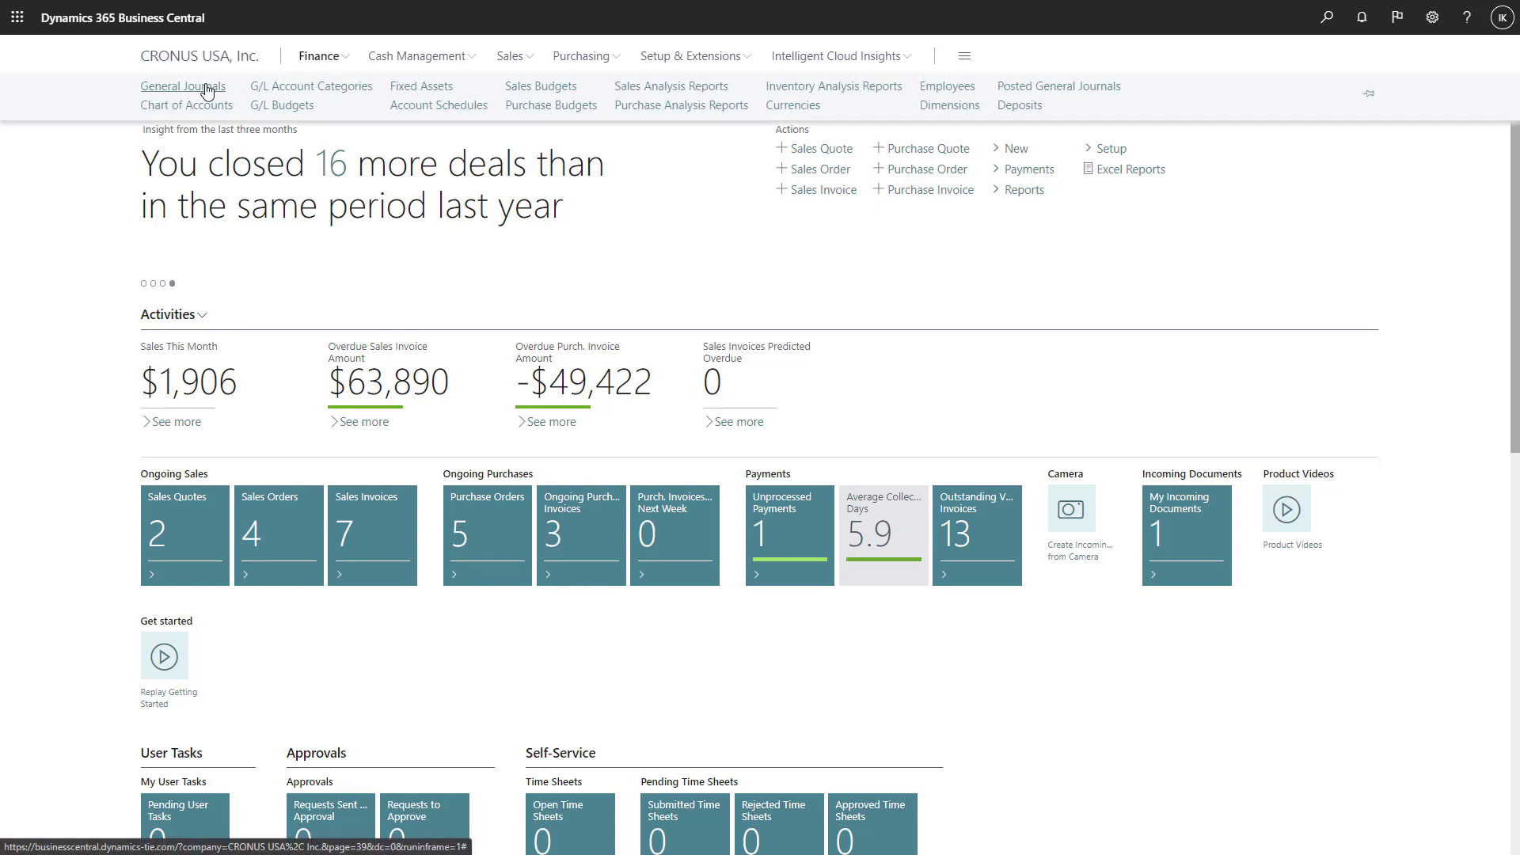
pyautogui.click(181, 86)
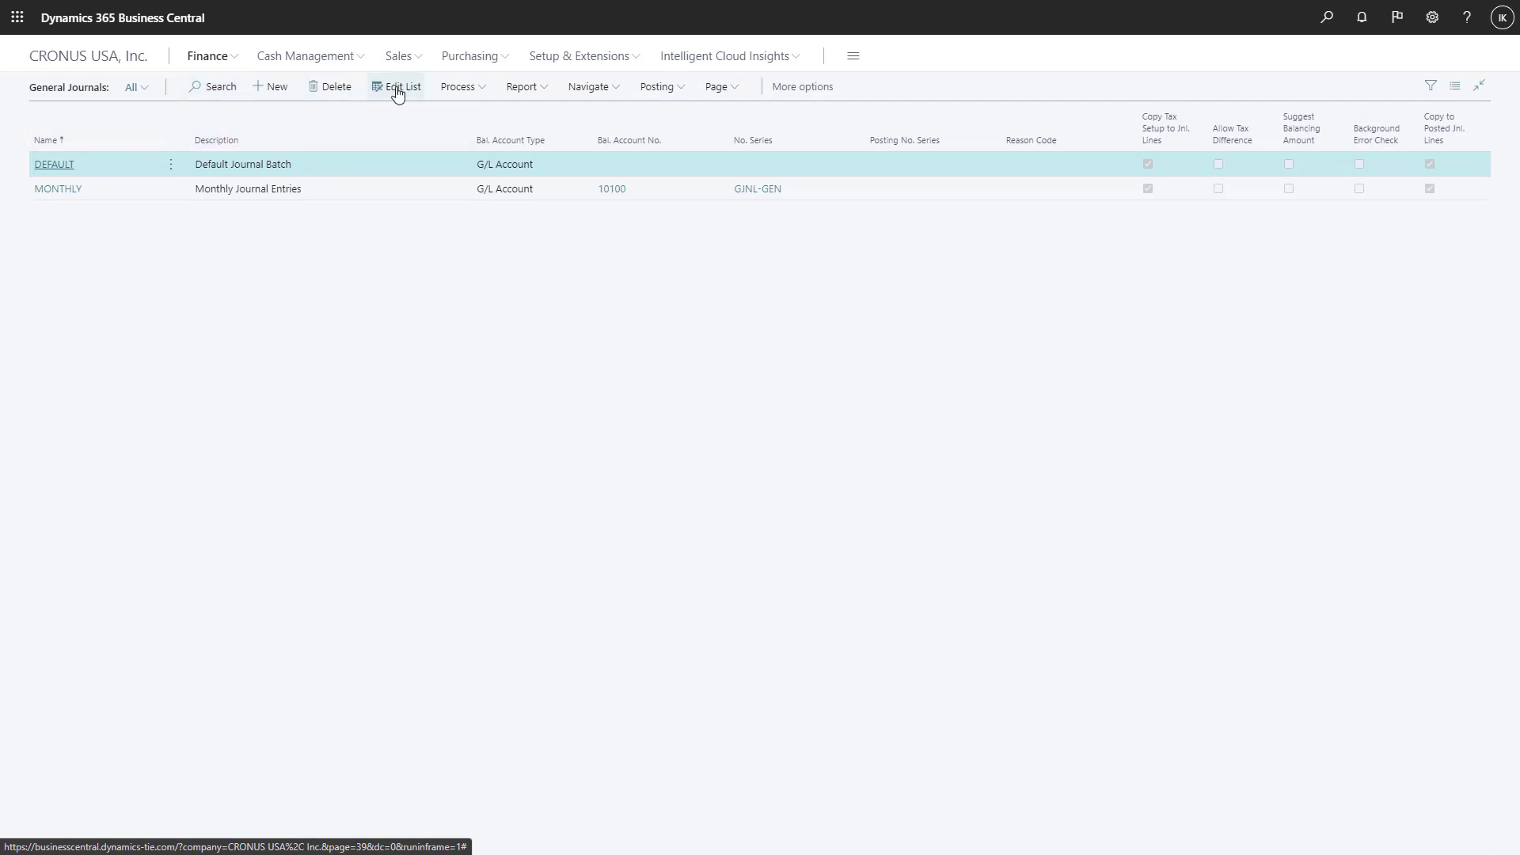
# Enable Background Error Check on the DEFAULT batch via Edit List.
pyautogui.click(396, 86)
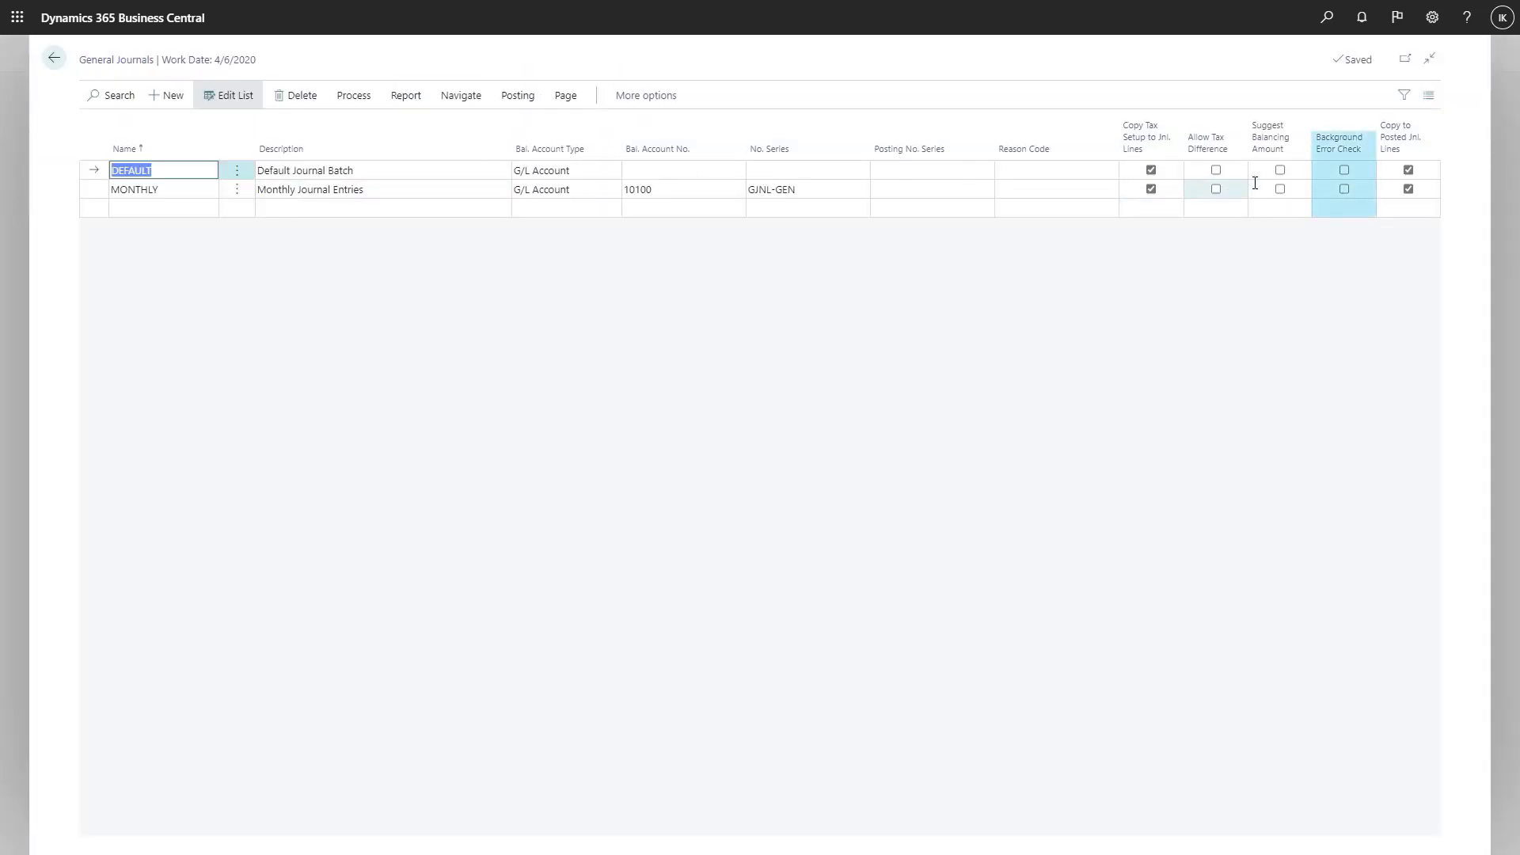
pyautogui.click(1344, 170)
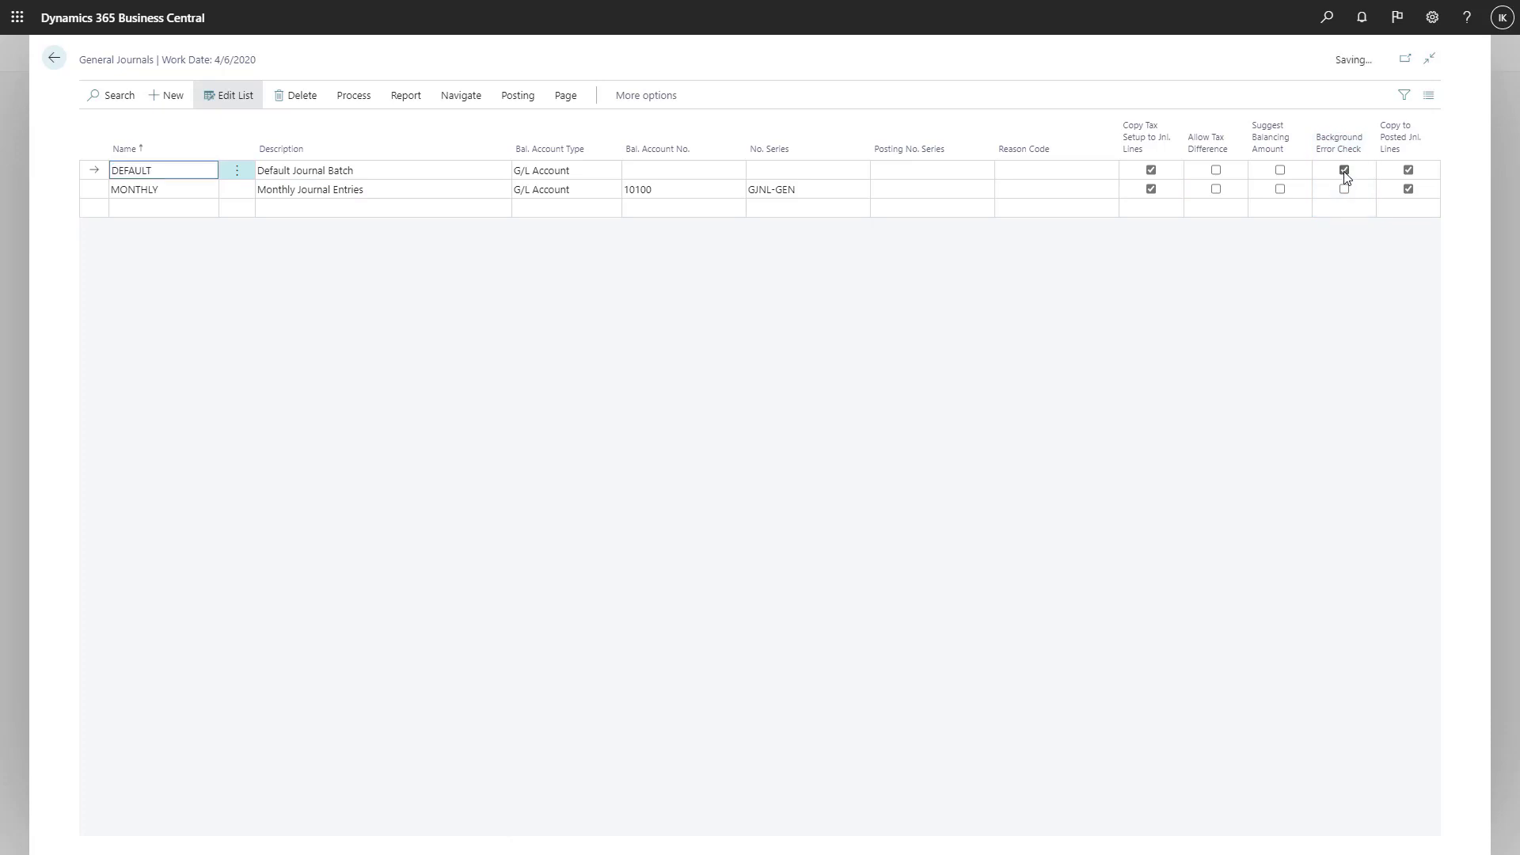
pyautogui.click(1343, 169)
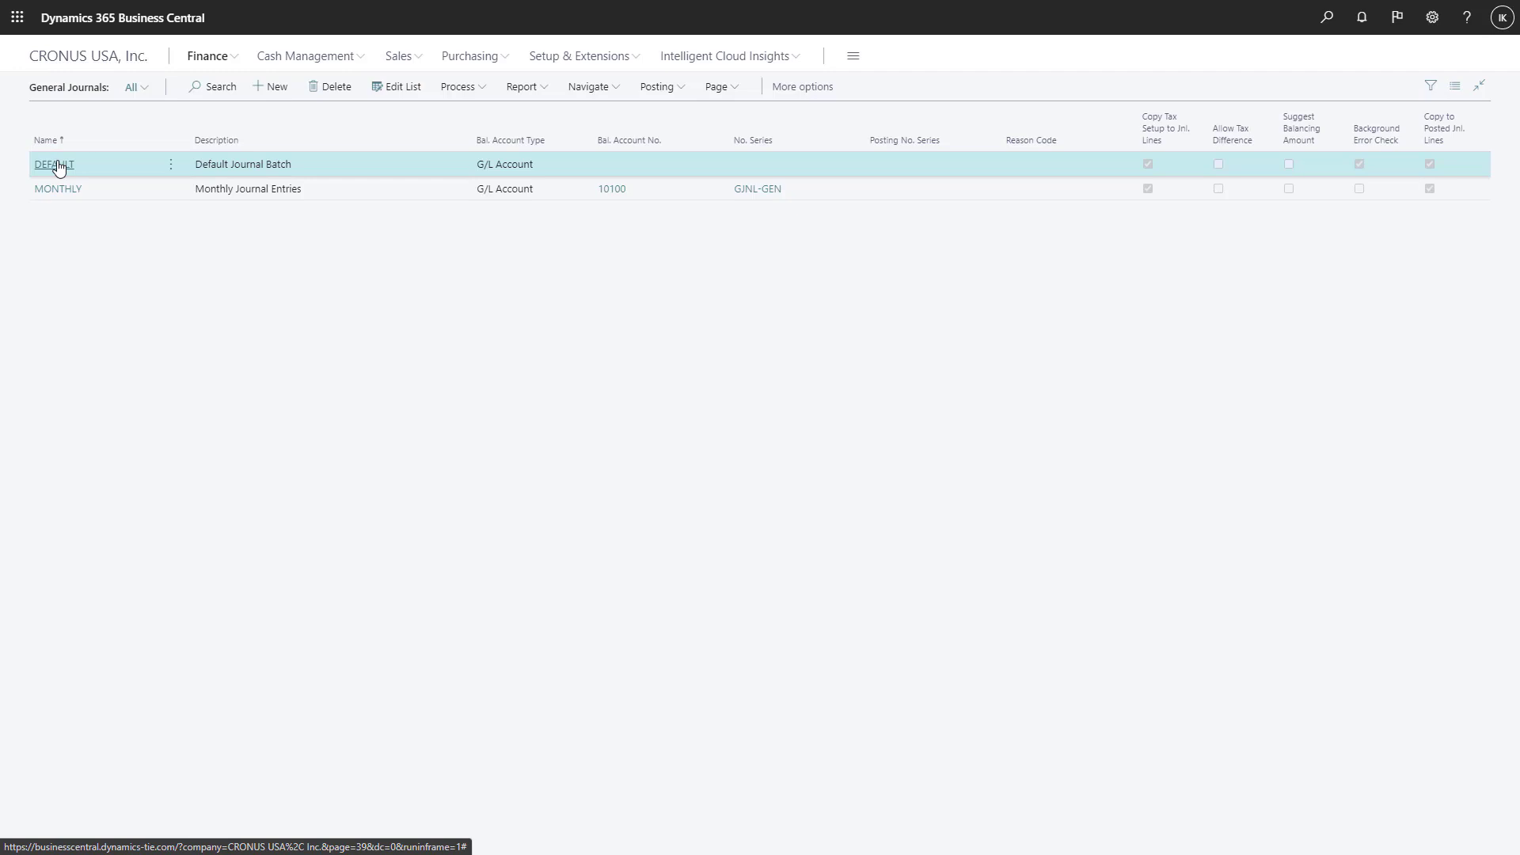
# Open the DEFAULT batch lines, showing 6 lines checked and 2 issues.
pyautogui.click(53, 164)
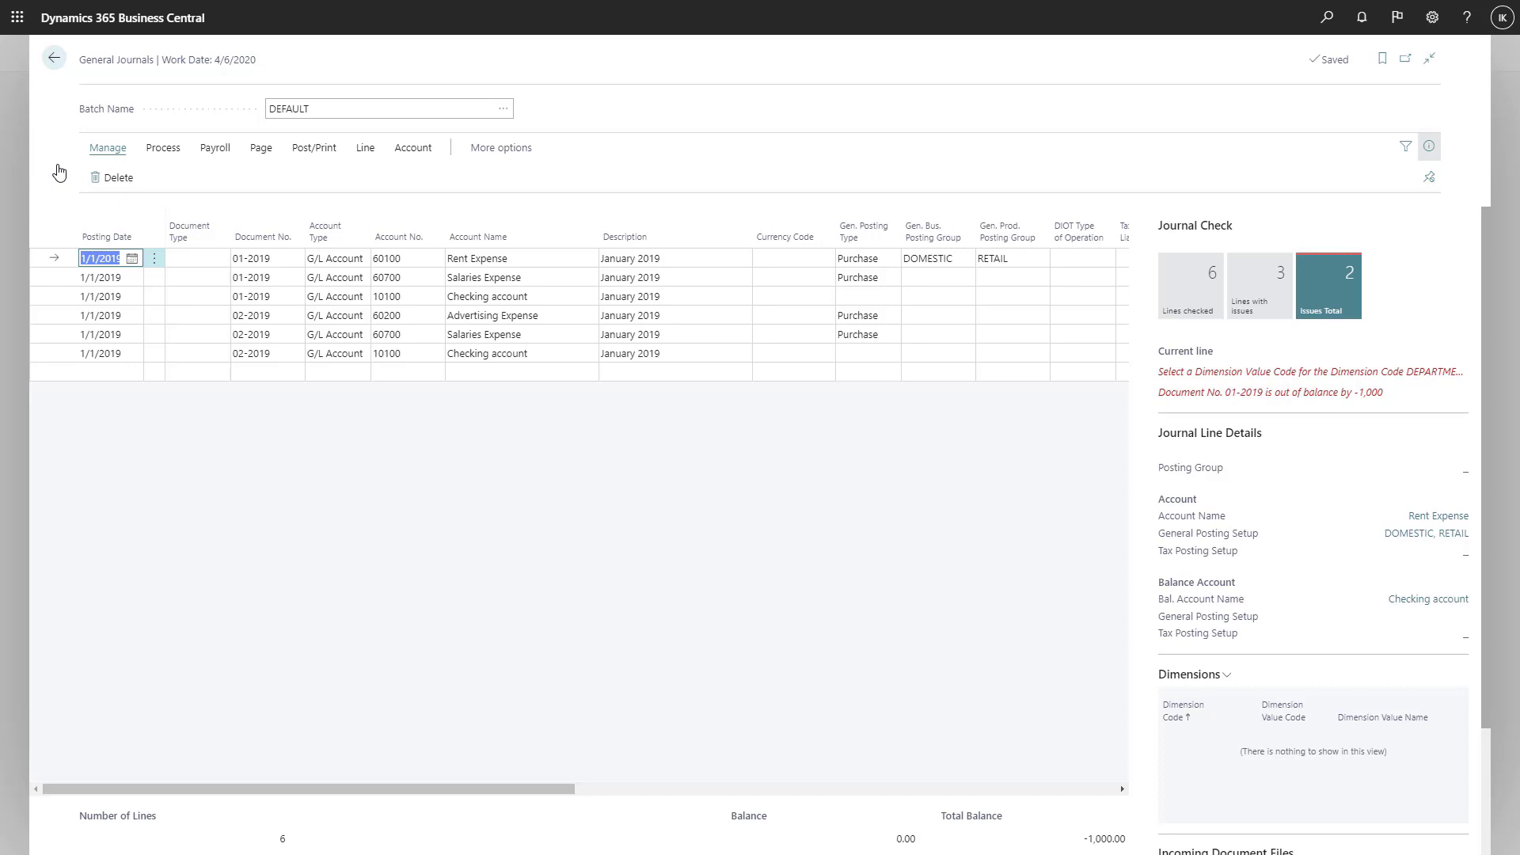
pyautogui.moveTo(316, 151)
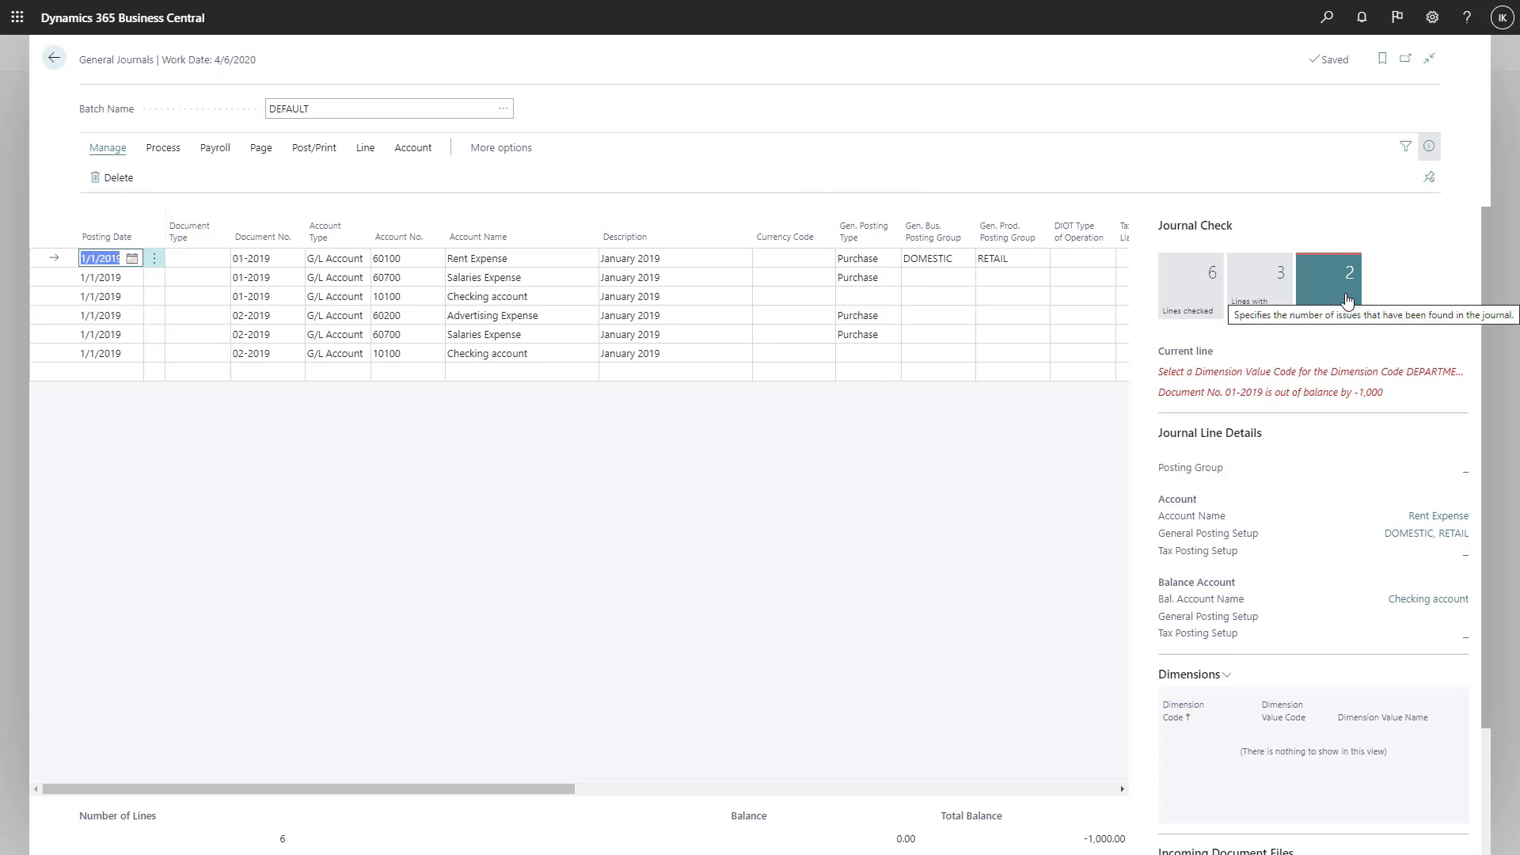
pyautogui.click(1326, 275)
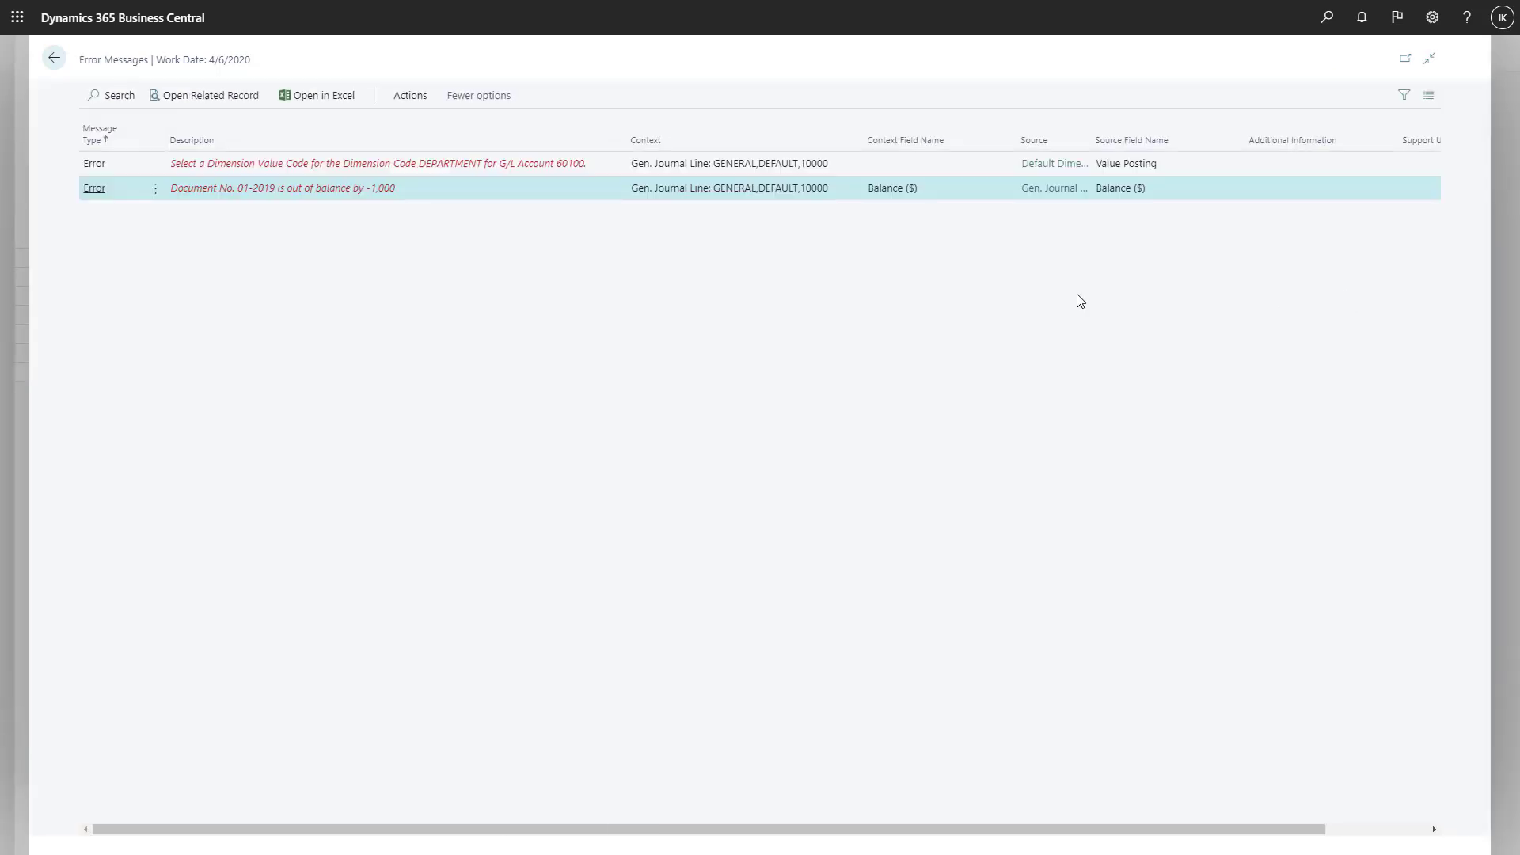
pyautogui.moveTo(376, 190)
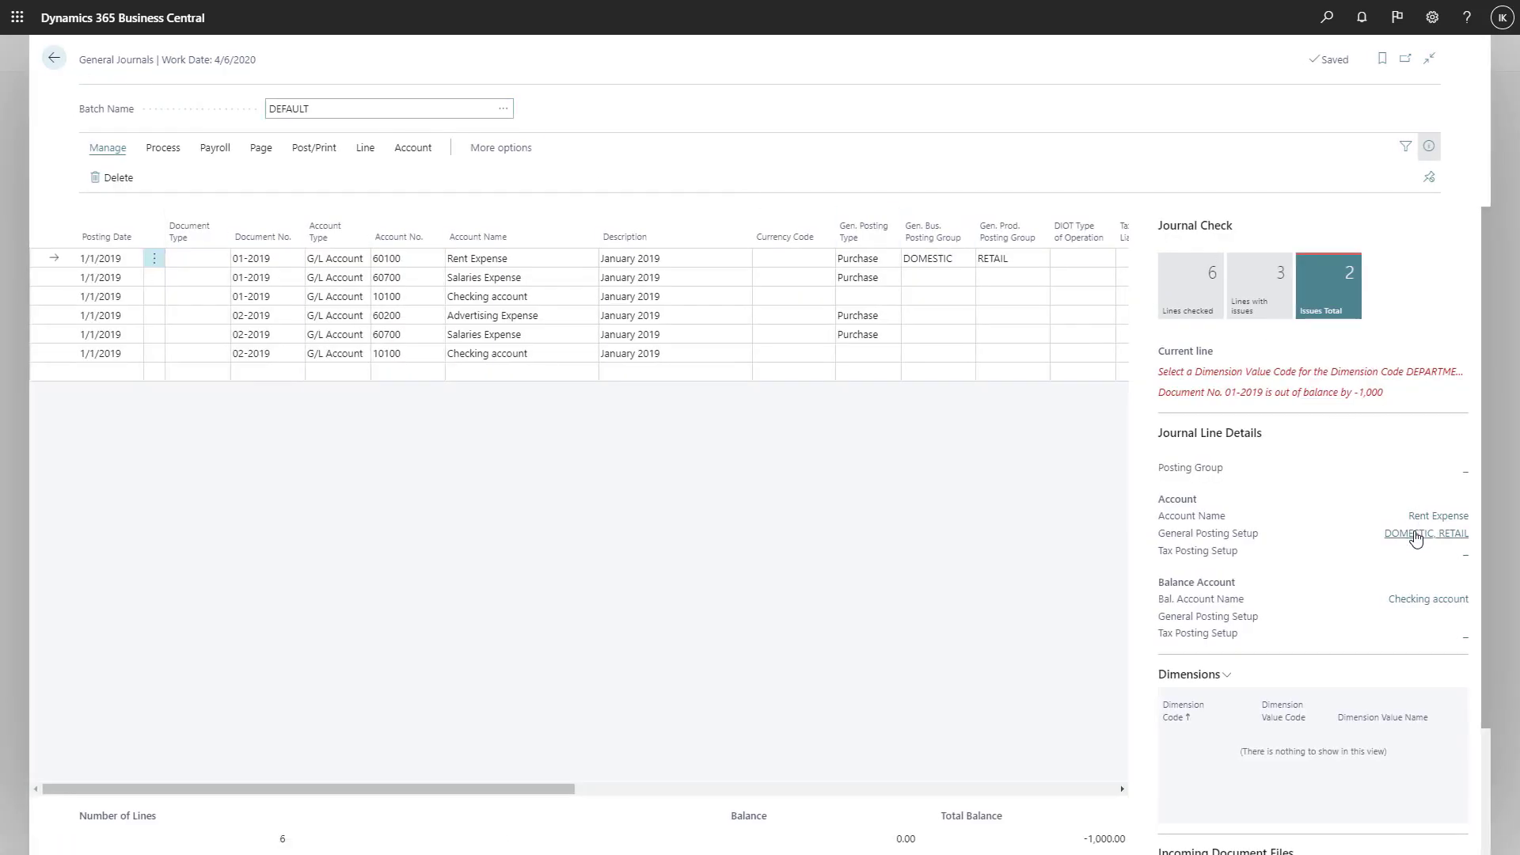
# Filter the journal to the three document 01-2019 lines with issues.
pyautogui.click(1425, 533)
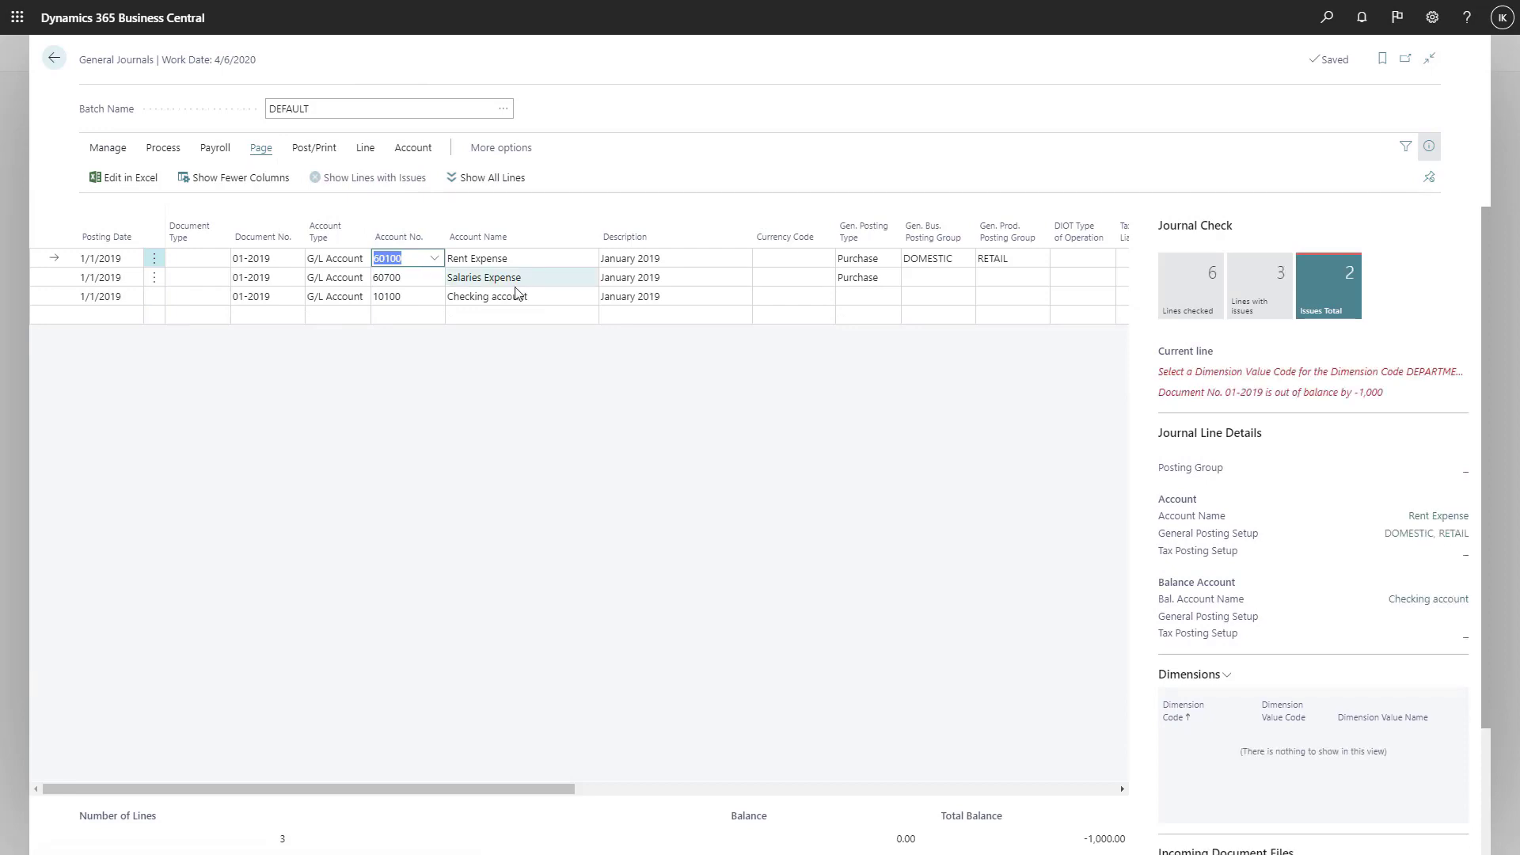
pyautogui.click(366, 148)
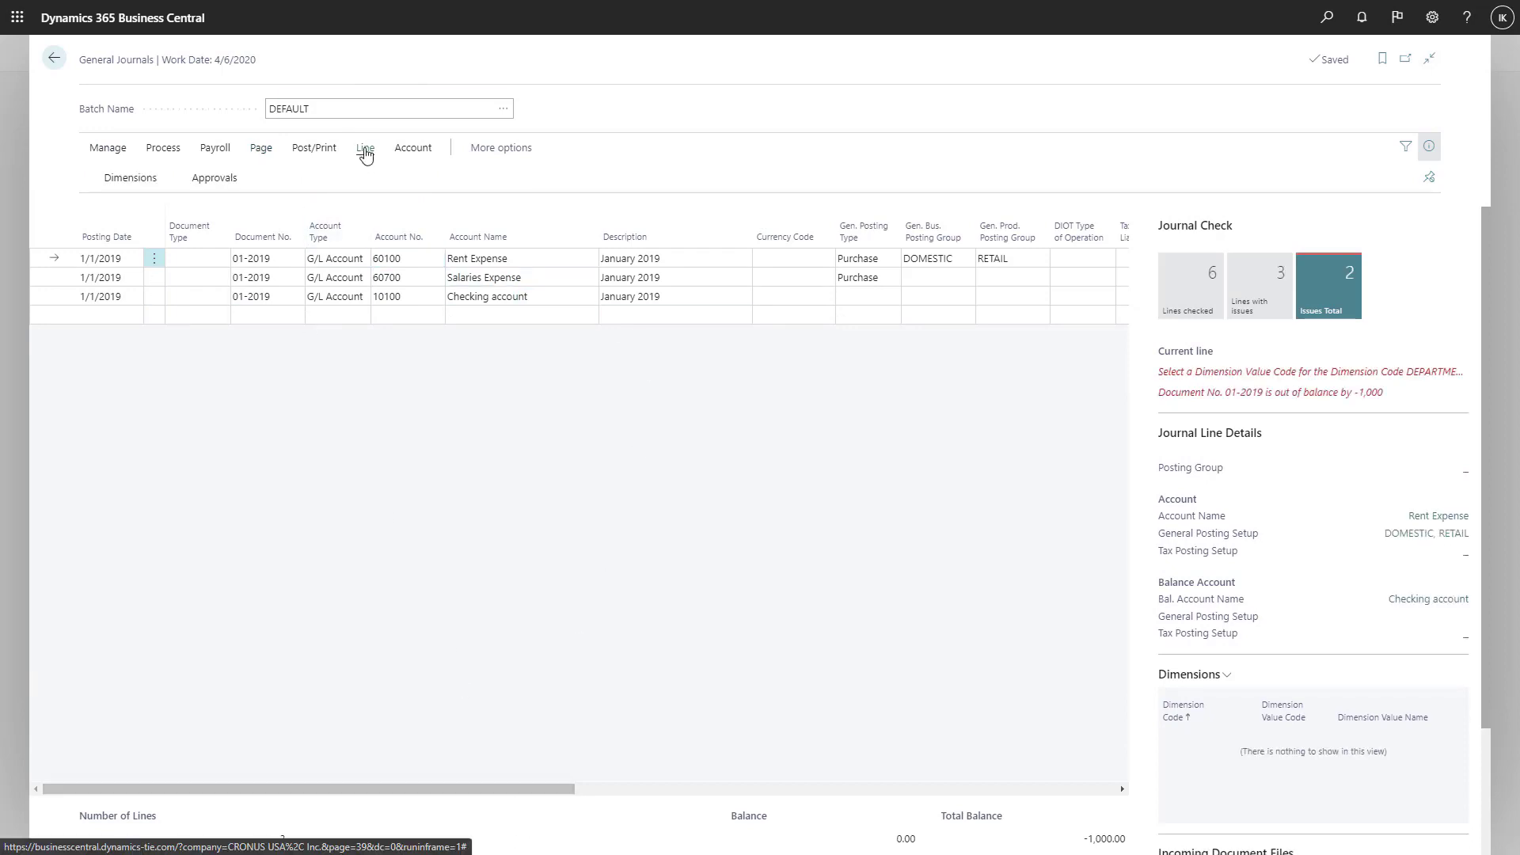
# Add DEPARTMENT dimension value ADM to the Rent Expense line 10000.
pyautogui.click(130, 177)
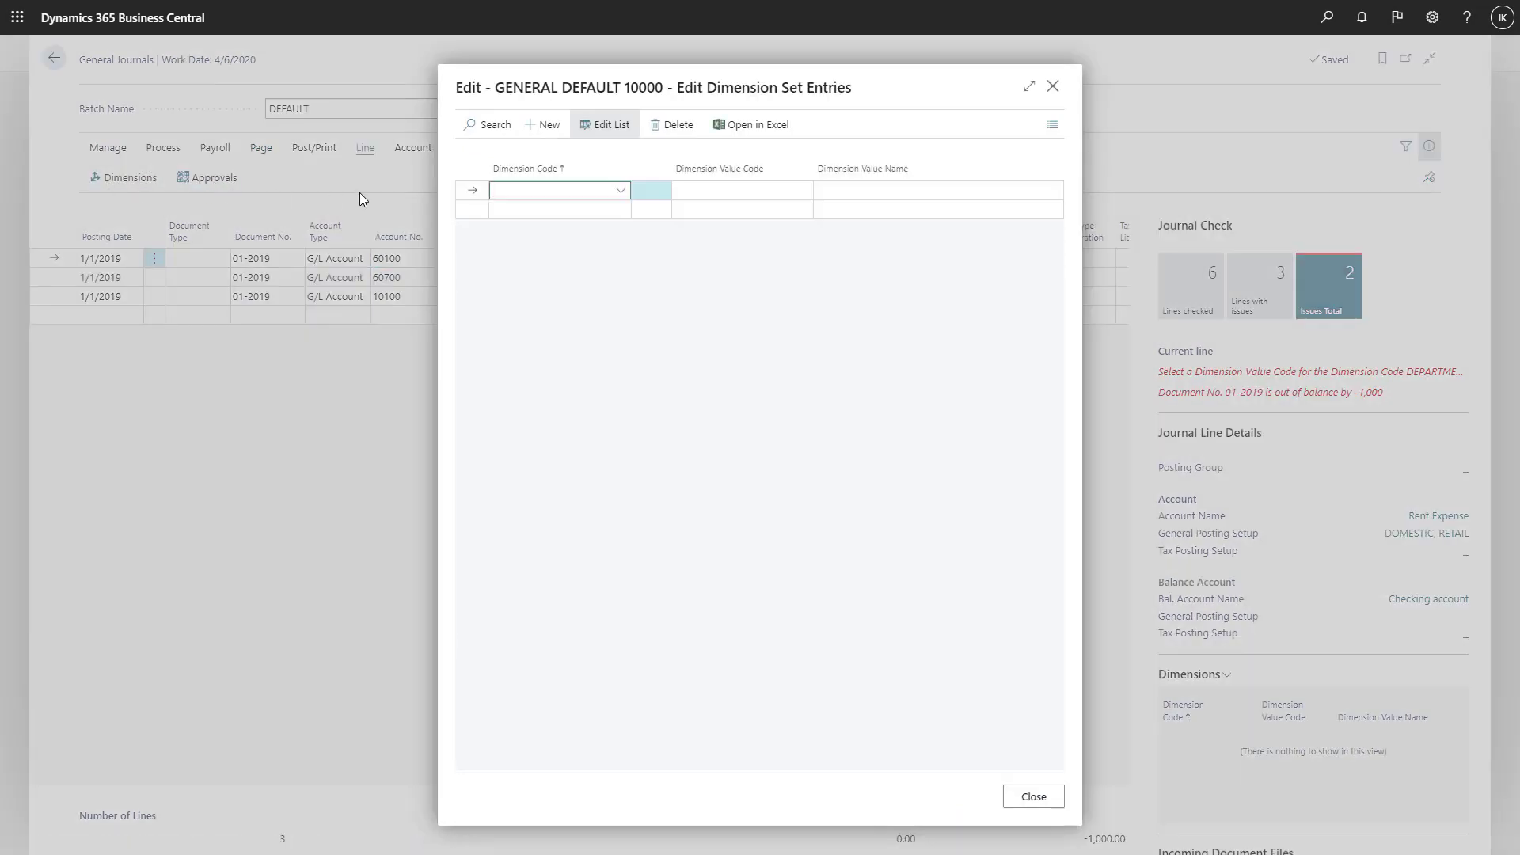
pyautogui.write('DEPARTMENT')
pyautogui.click(742, 191)
pyautogui.write('ADM')
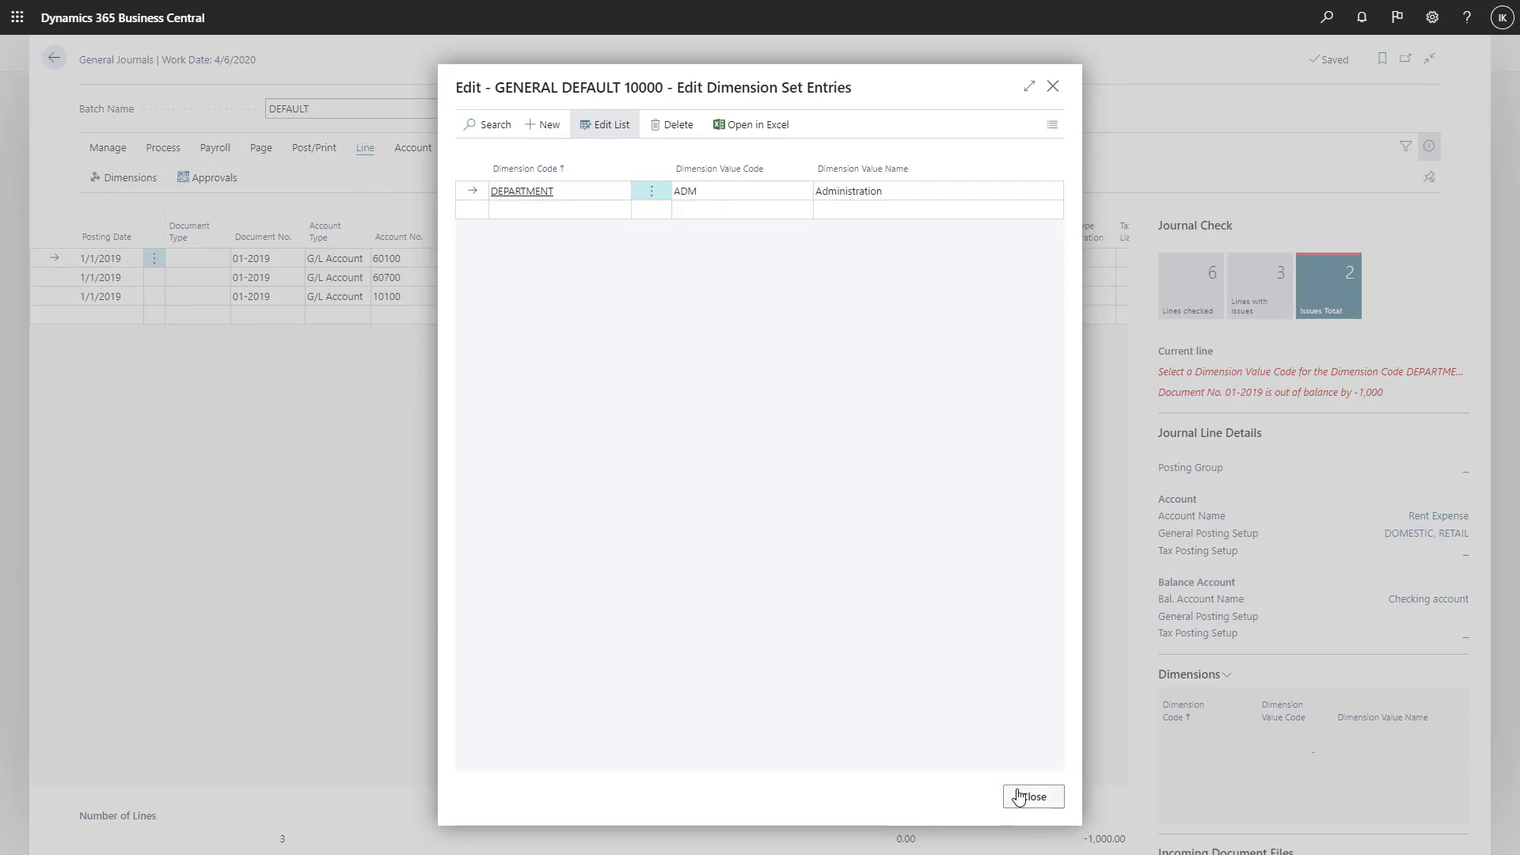
pyautogui.click(1032, 796)
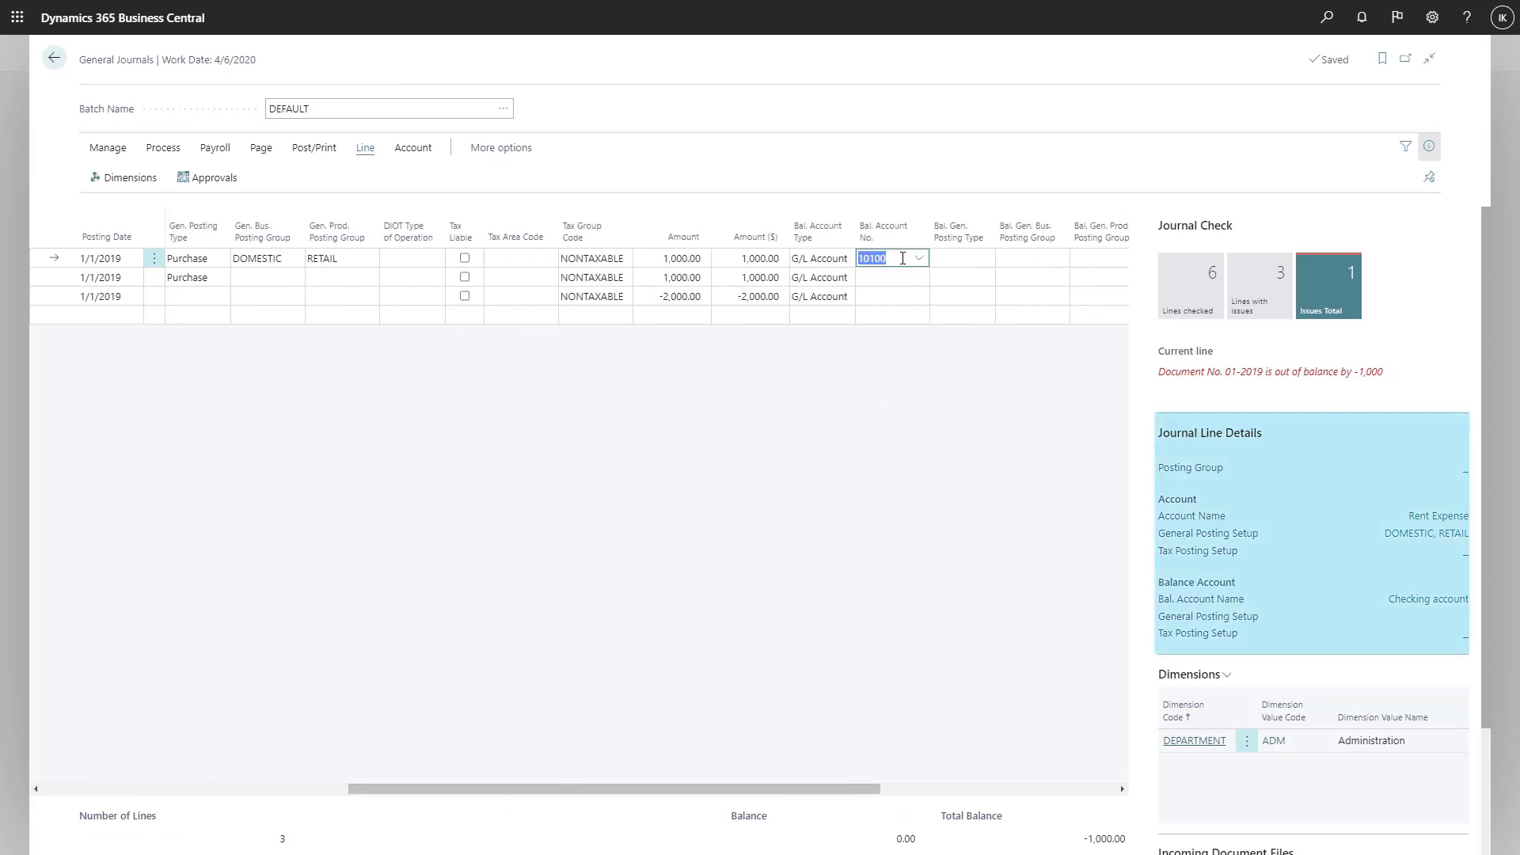
# Clear balancing account 10100 from the Rent Expense line, bringing issues to 0.
pyautogui.click(916, 258)
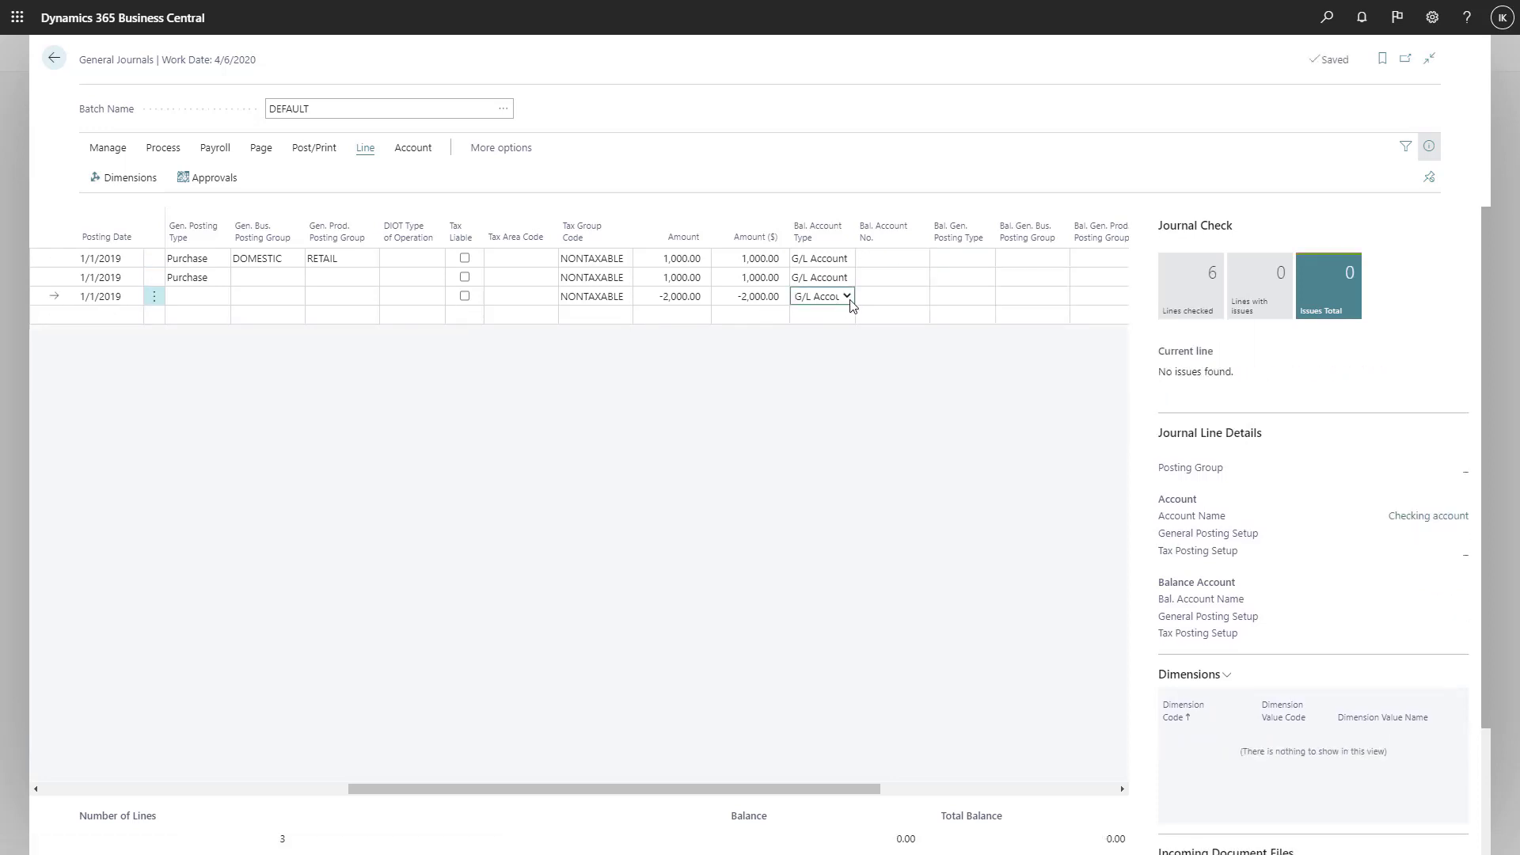
pyautogui.moveTo(1357, 291)
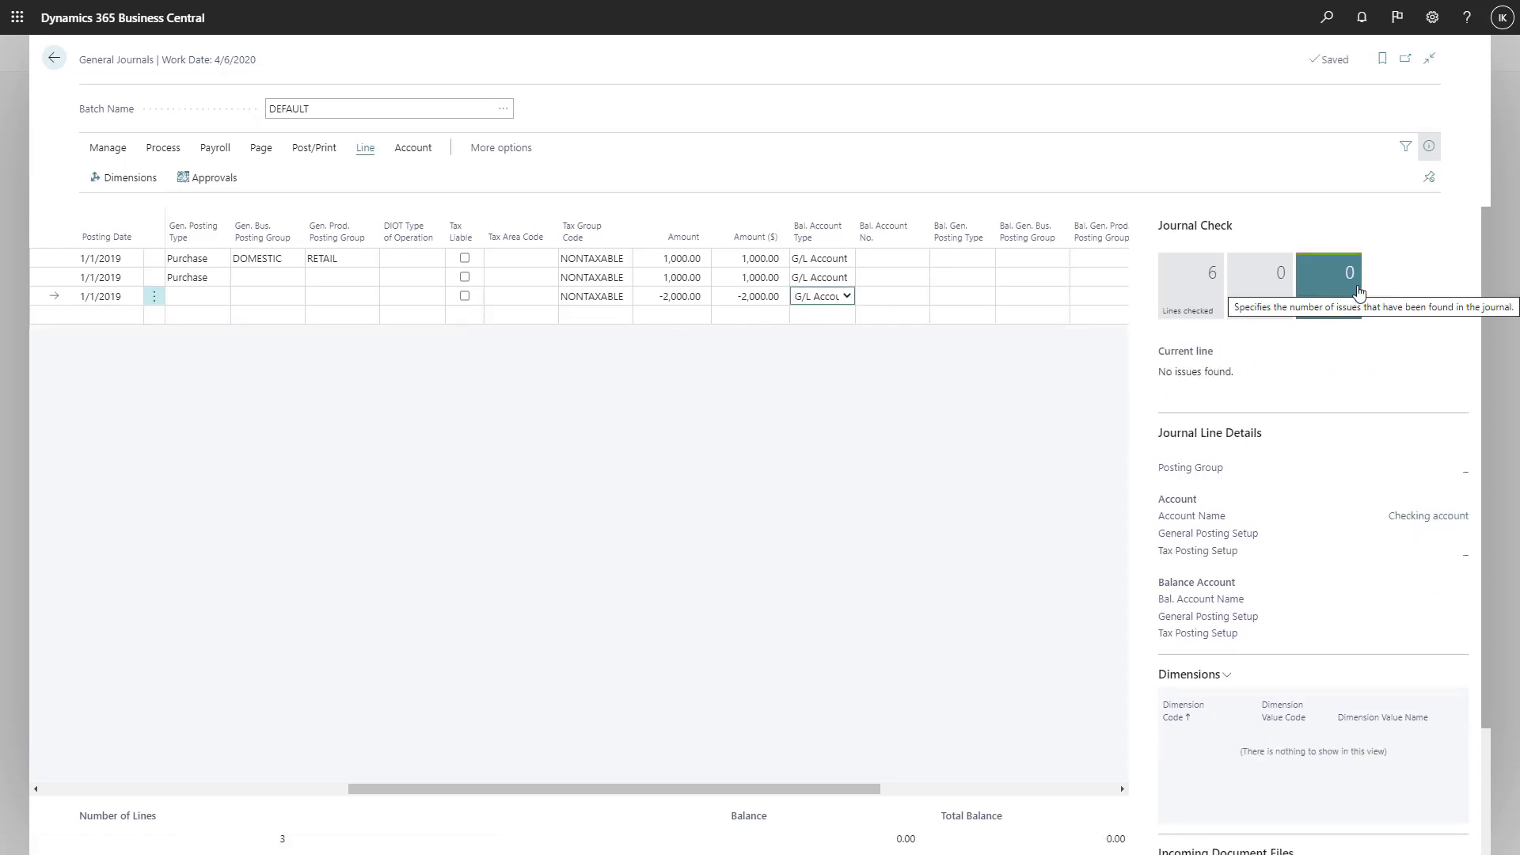